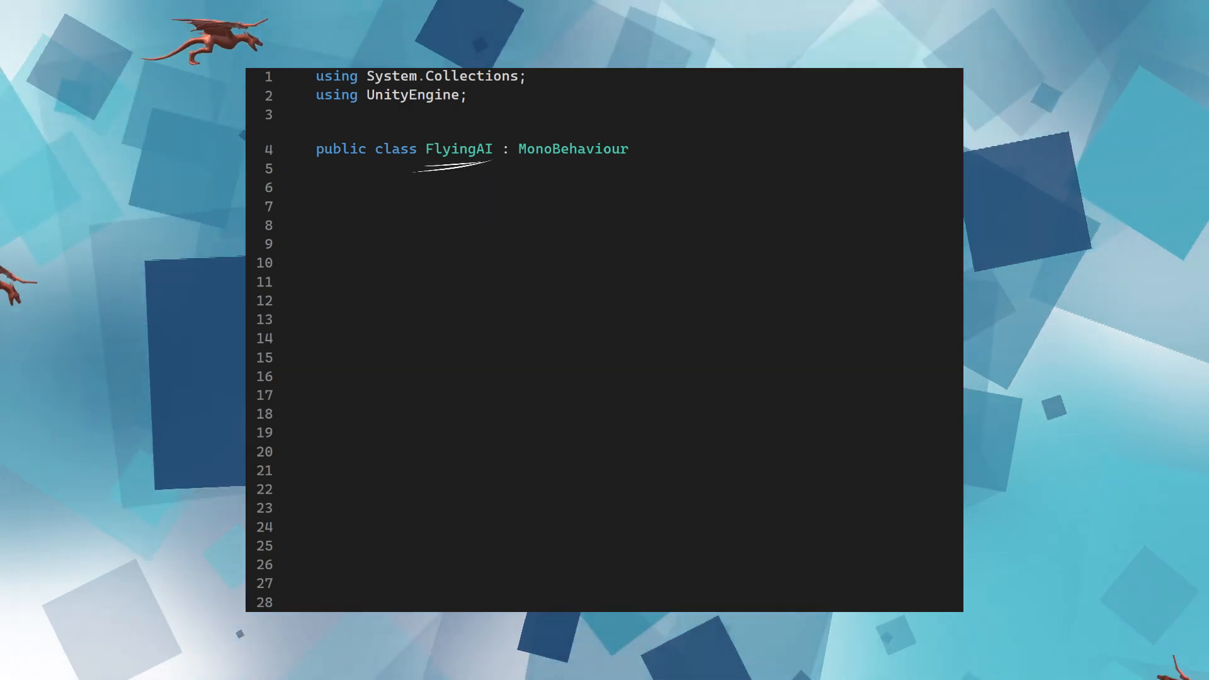
Step: Add the [Header("Attack Settings")] group to the FlyingAI class body
type("{")
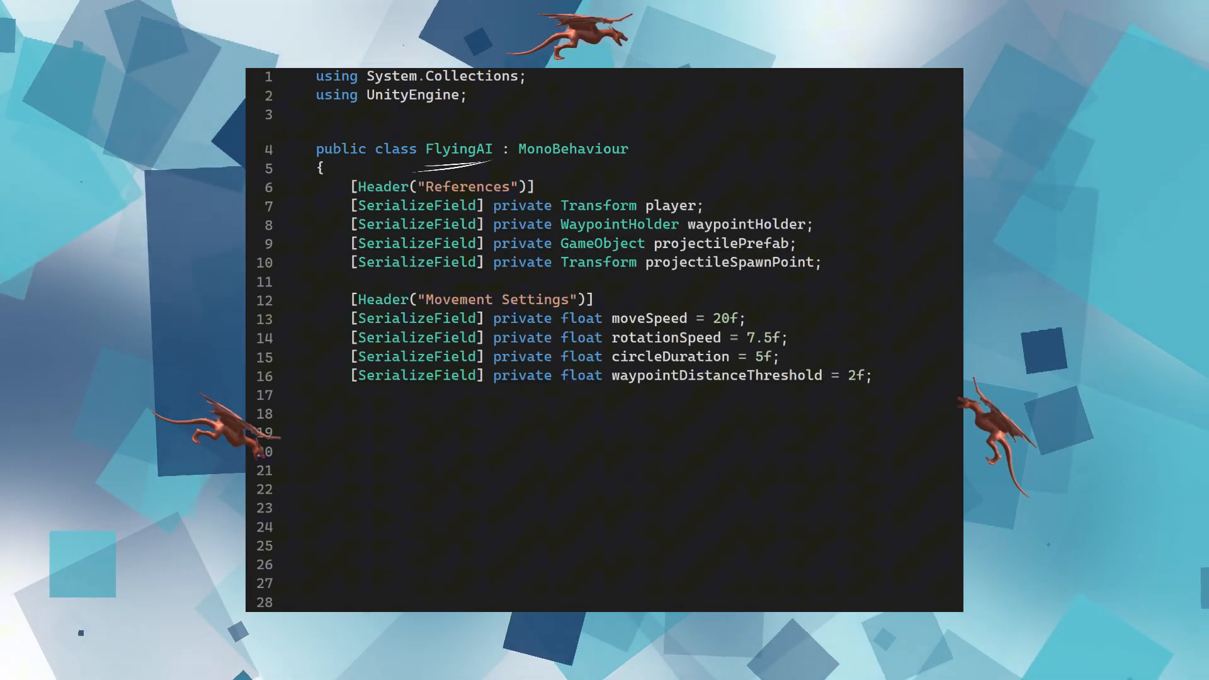
type("[Header(\"Attack Settings\")]")
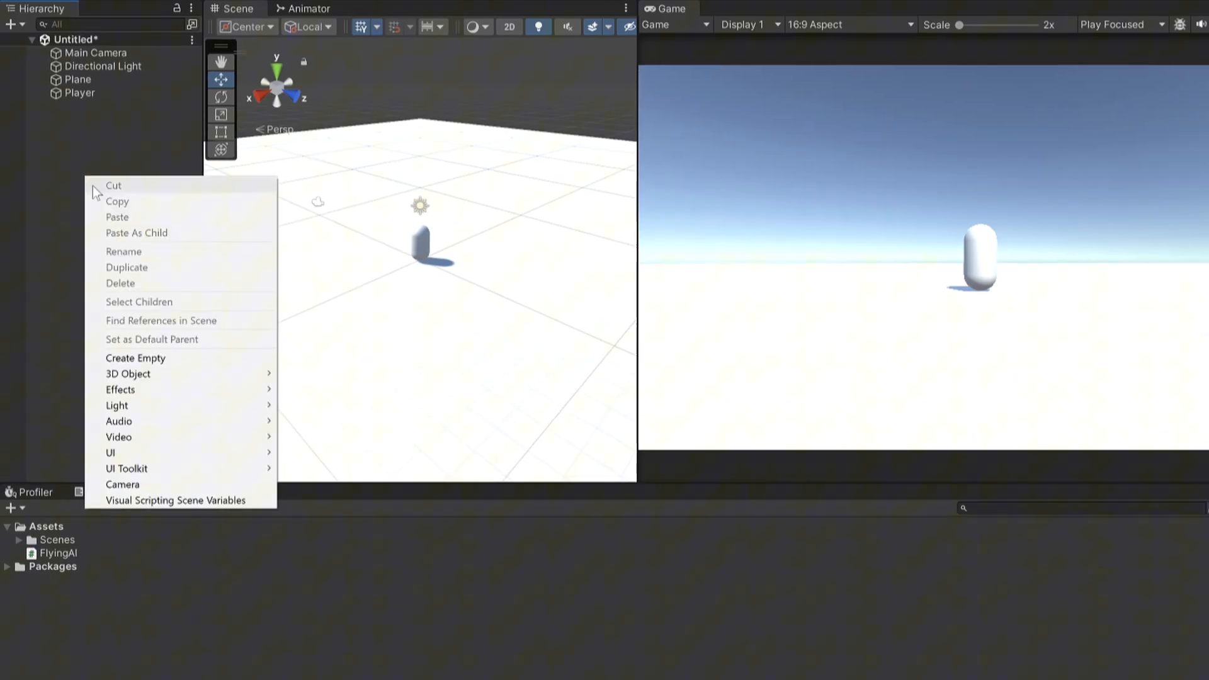
Step: Create an empty FlyingAI object in the Hierarchy for the FlyingAI script
left_click(134, 358)
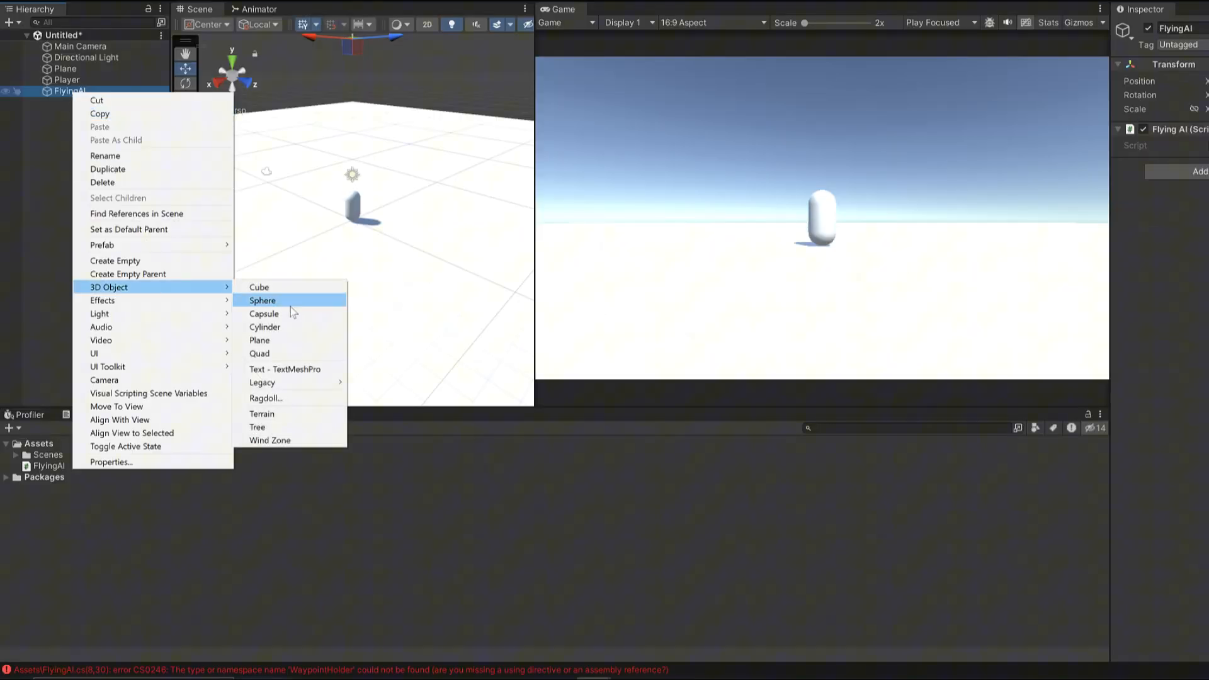
Step: Add a Body sphere and a Wings cube under FlyingAI, scaling Wings to 2.5, 0.2, 0.5
left_click(263, 313)
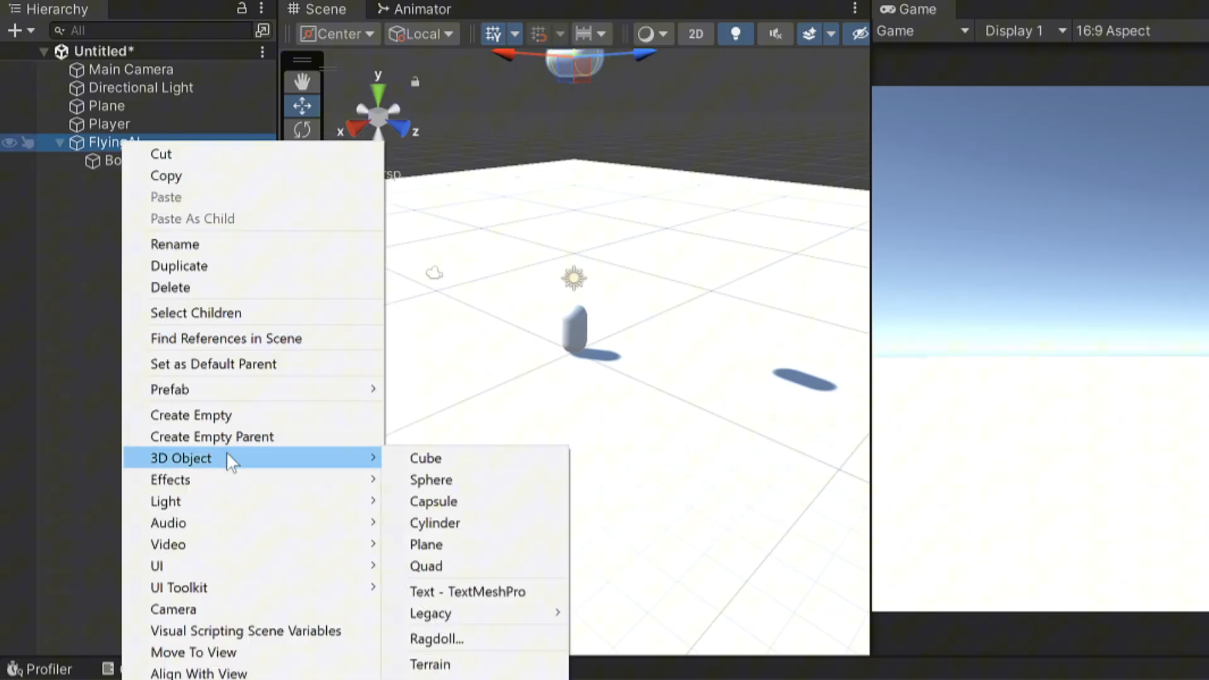
left_click(424, 457)
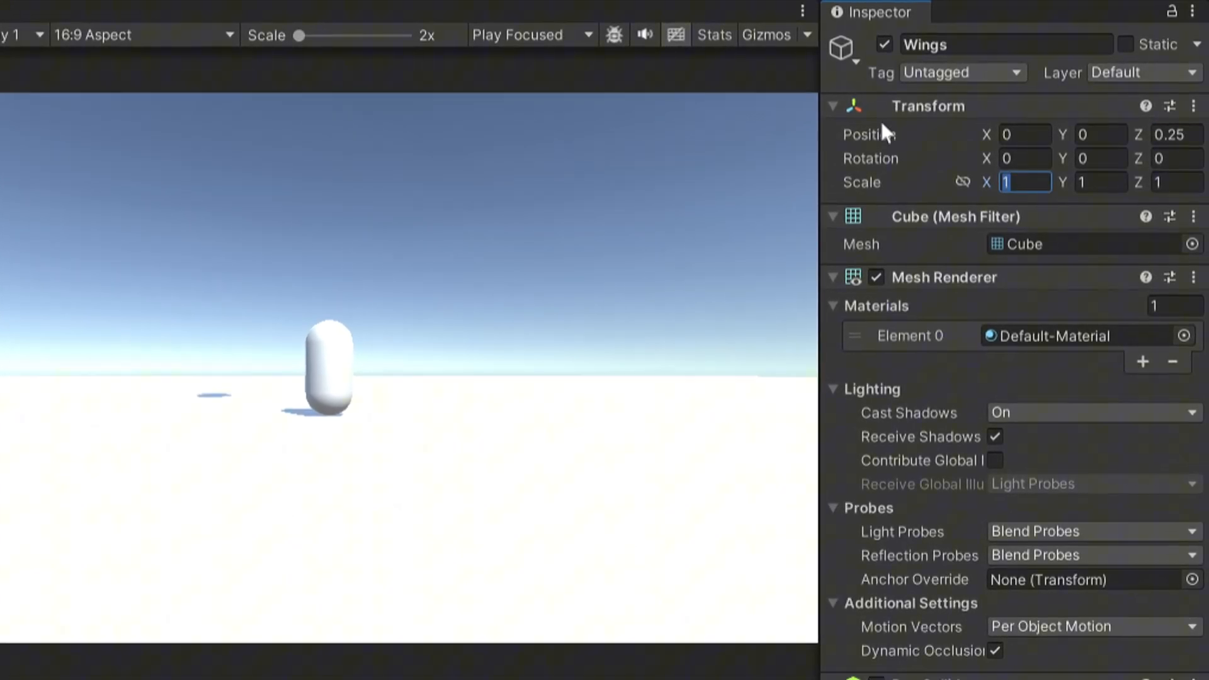
type("2.5")
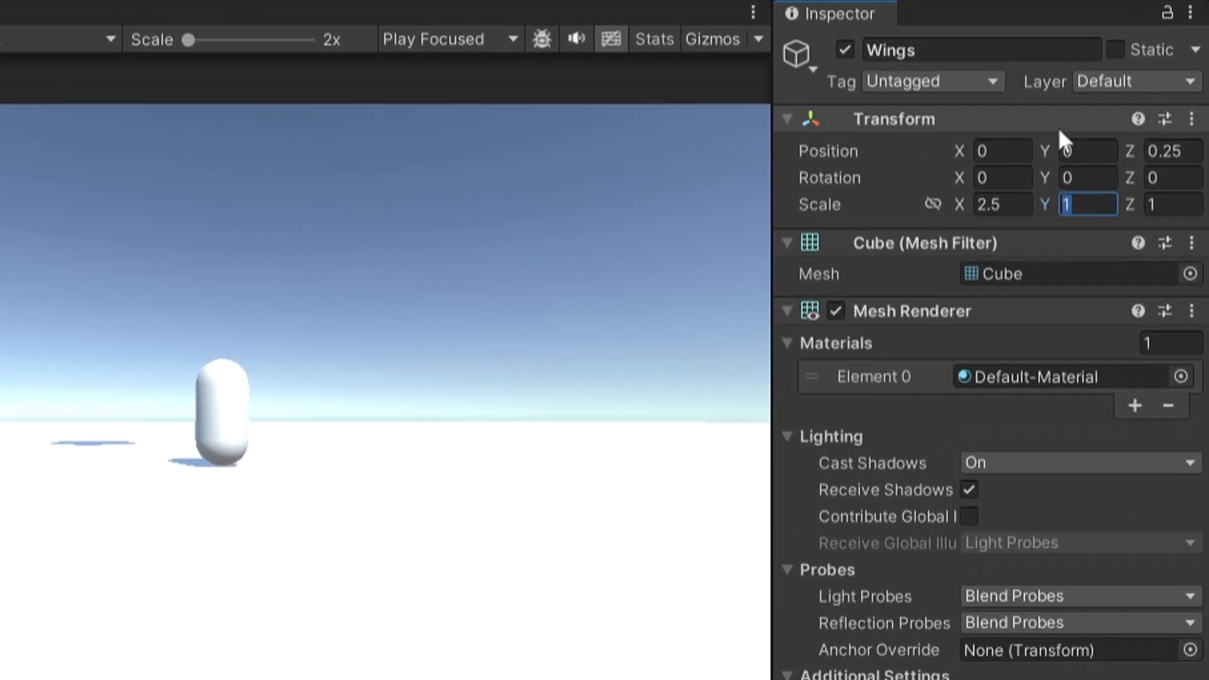
type("0.2")
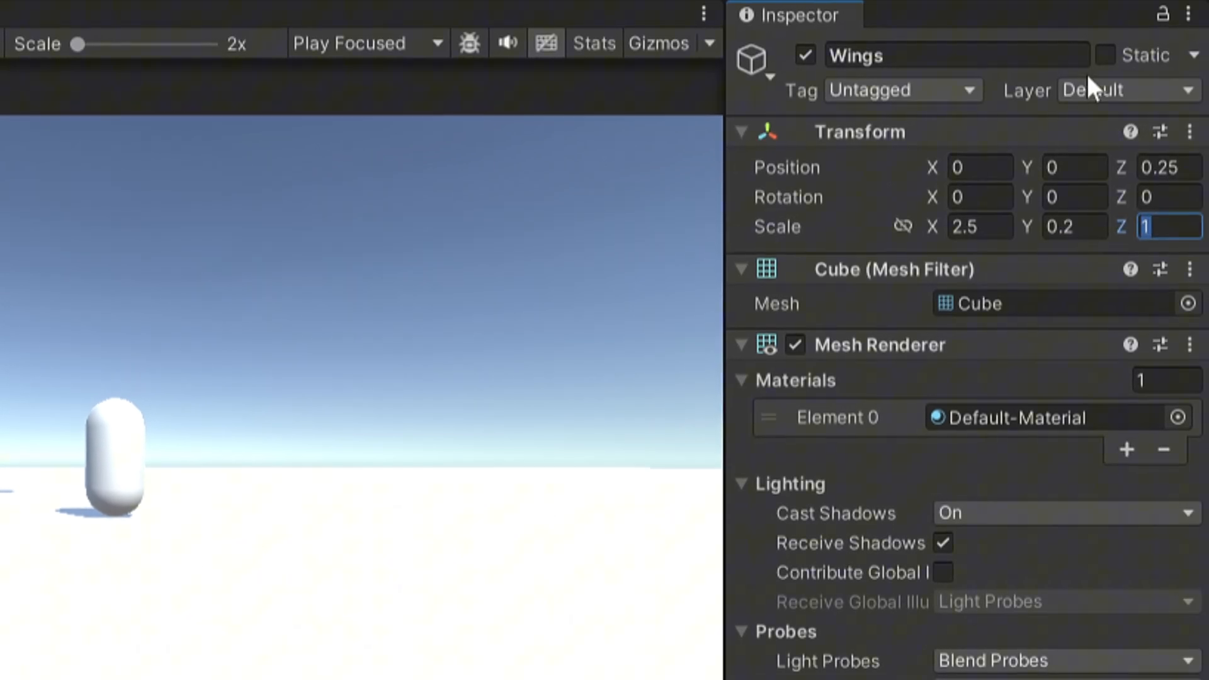
type("0.5")
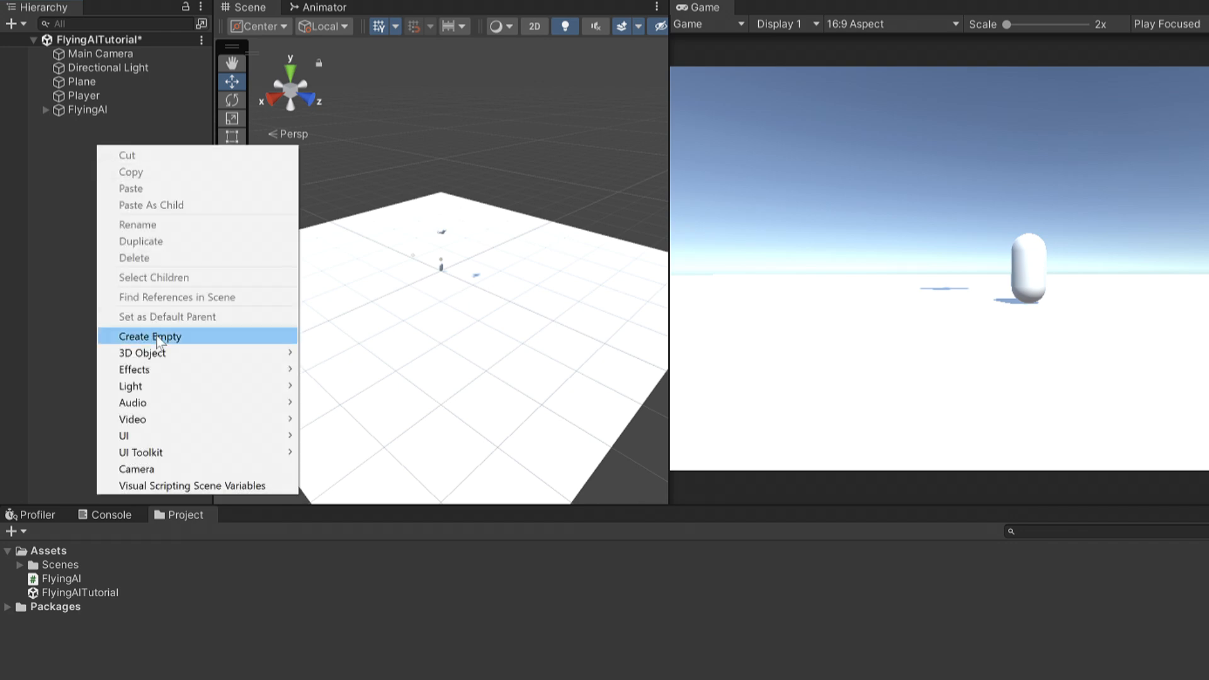
Step: Create an empty WaypointHolder object in the Hierarchy
left_click(149, 336)
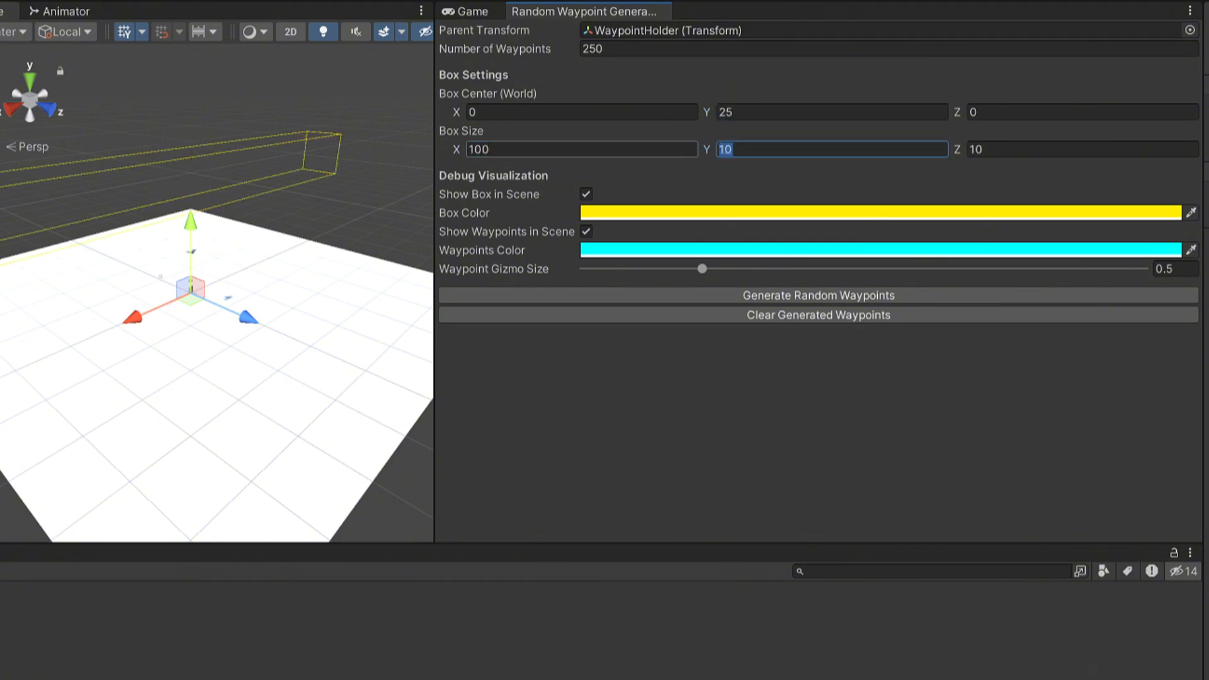
Step: Set the waypoint box height to 50 and begin editing its depth
type("50")
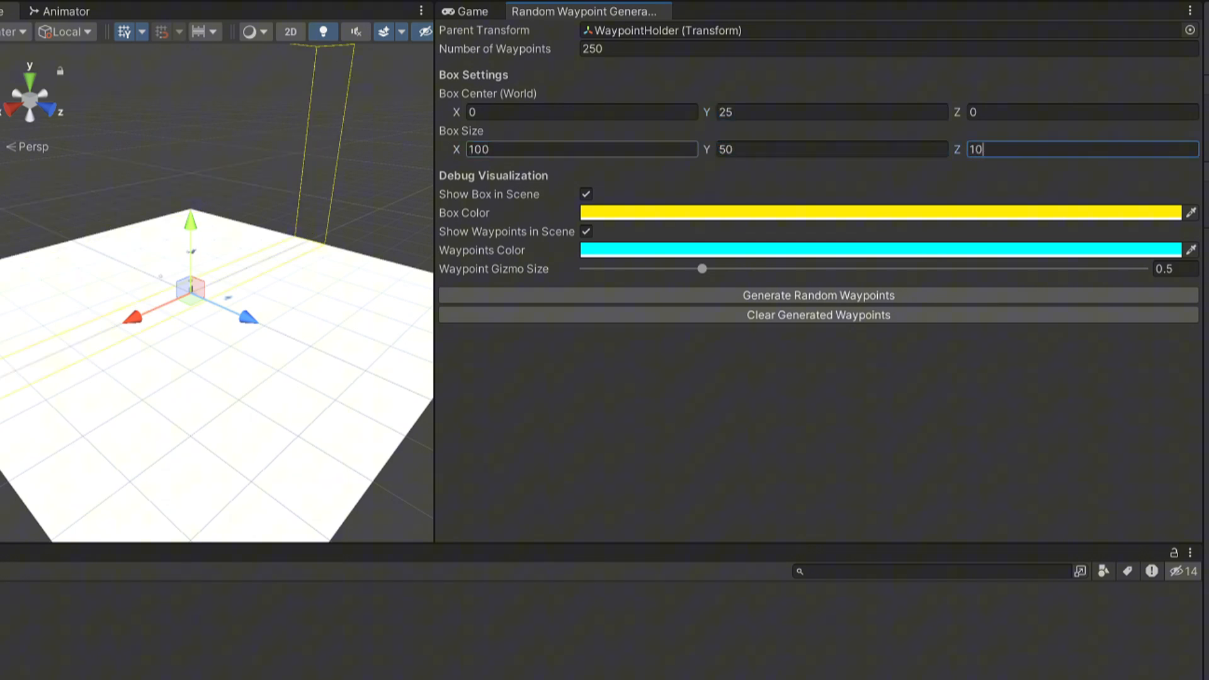
left_click(817, 295)
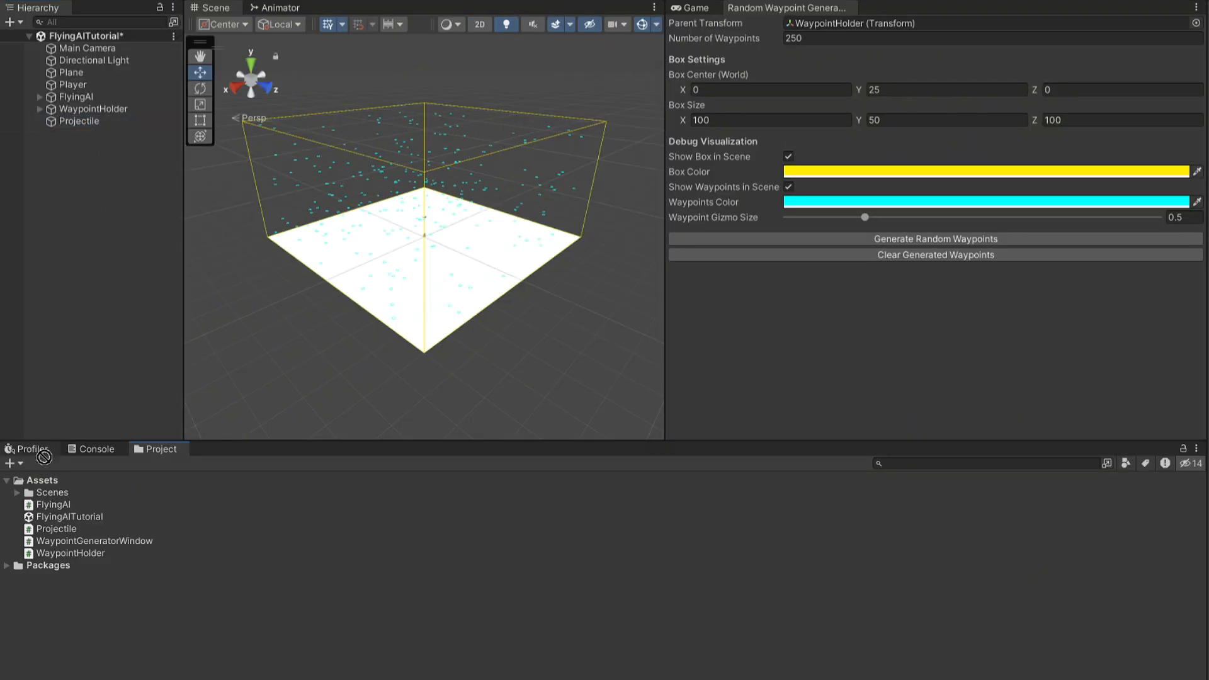
Step: Generate the 250 random waypoints in the 100×50×100 box and add a Projectile object
left_click(78, 120)
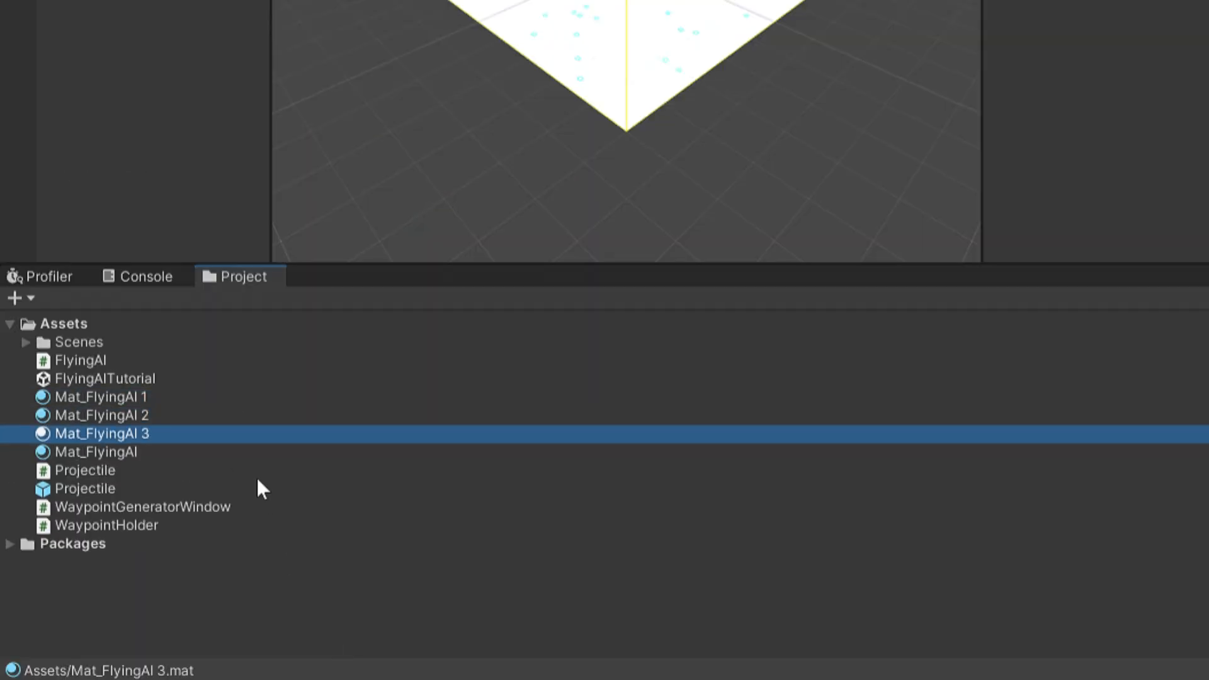
Step: Select the duplicated Mat_FlyingAI 1 material to rename it Mat_Player
left_click(101, 397)
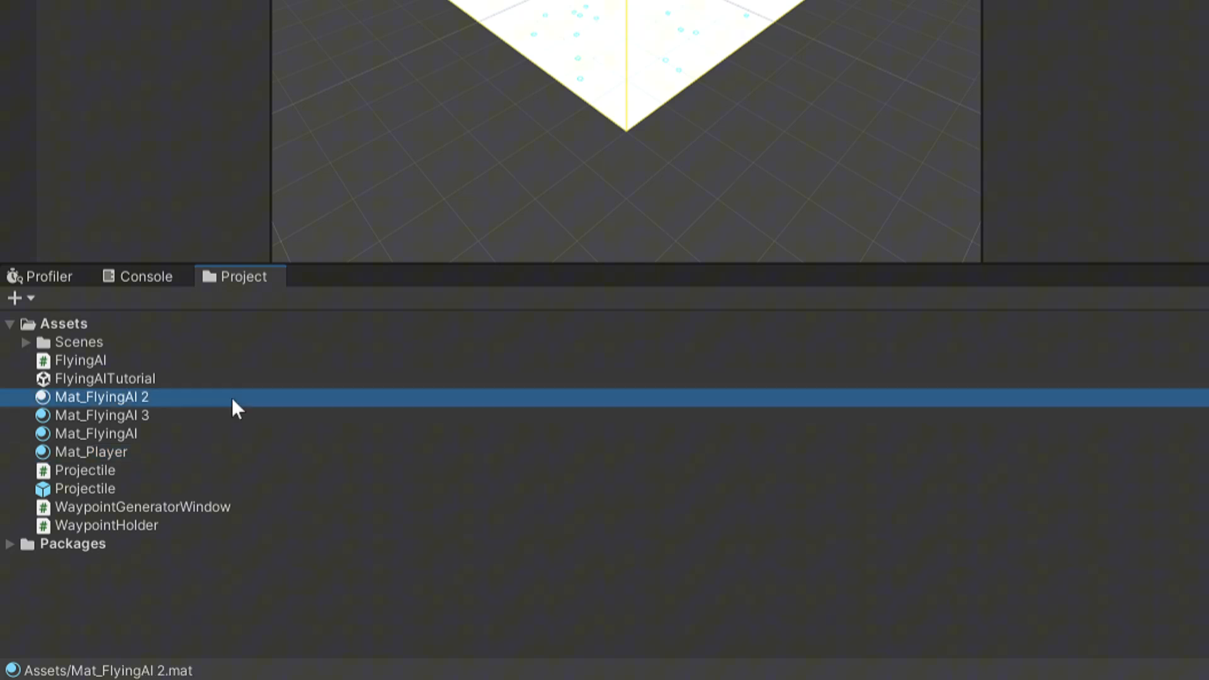